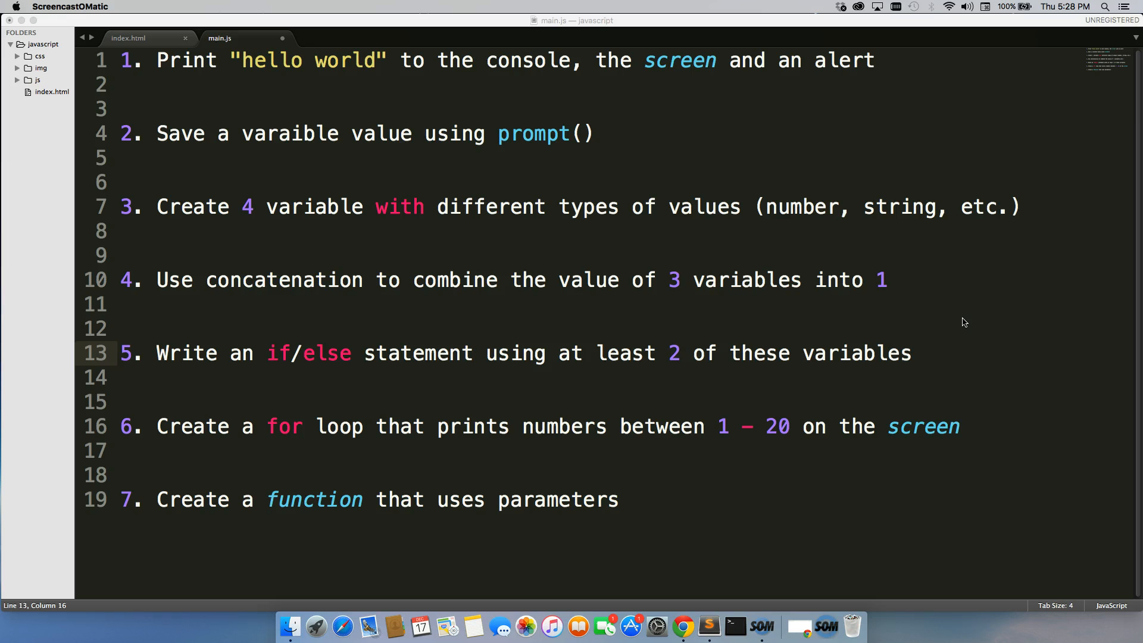
mouse_move(574, 210)
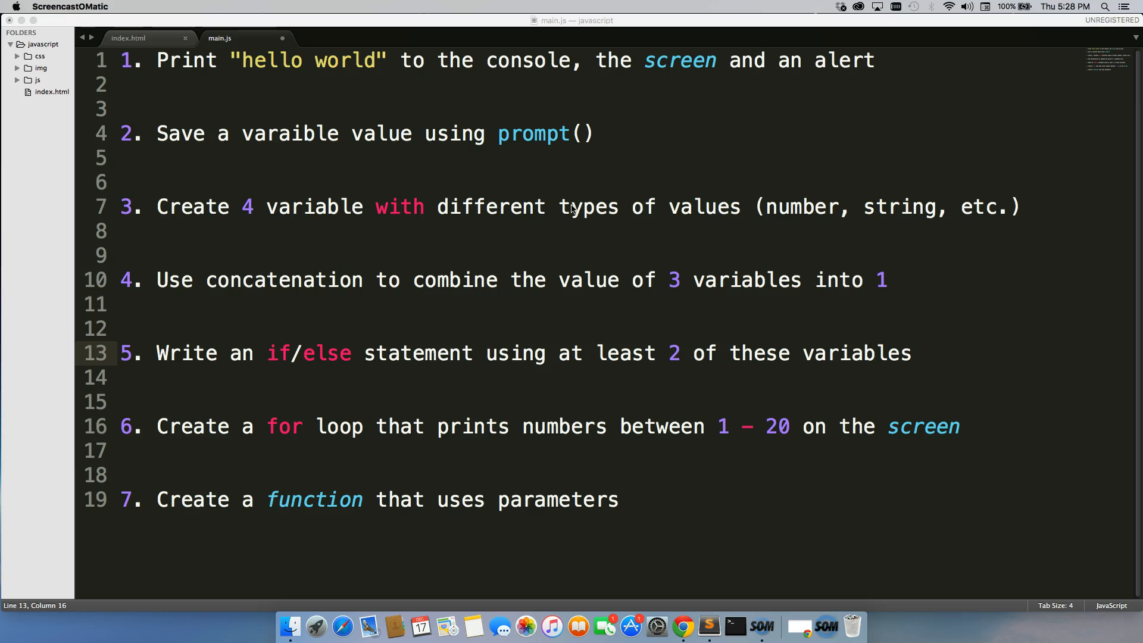
text(s)
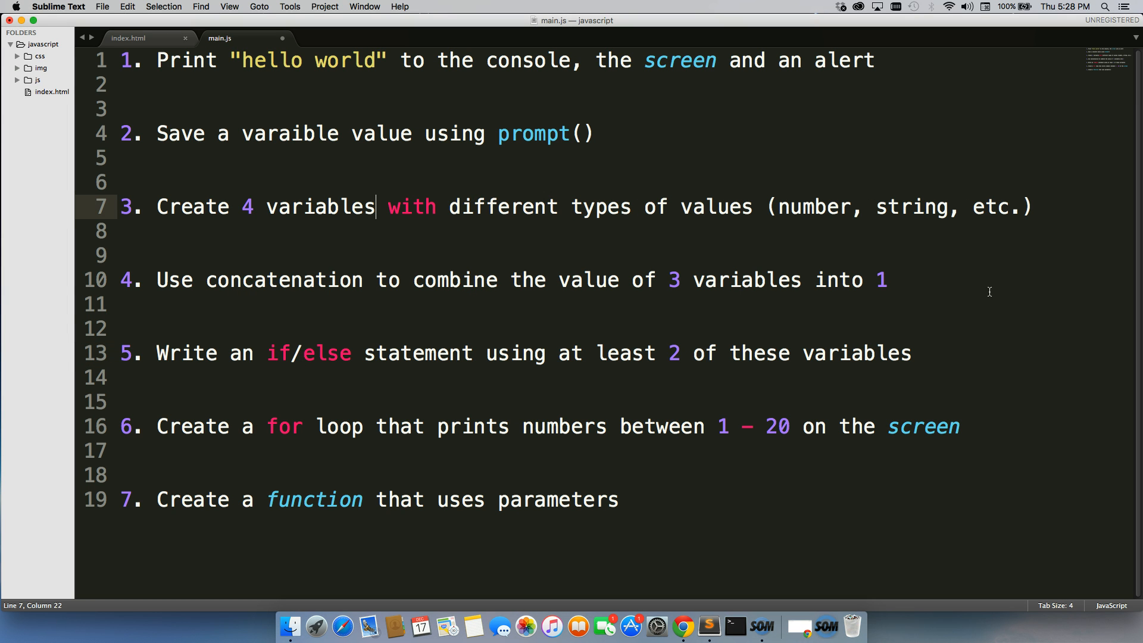